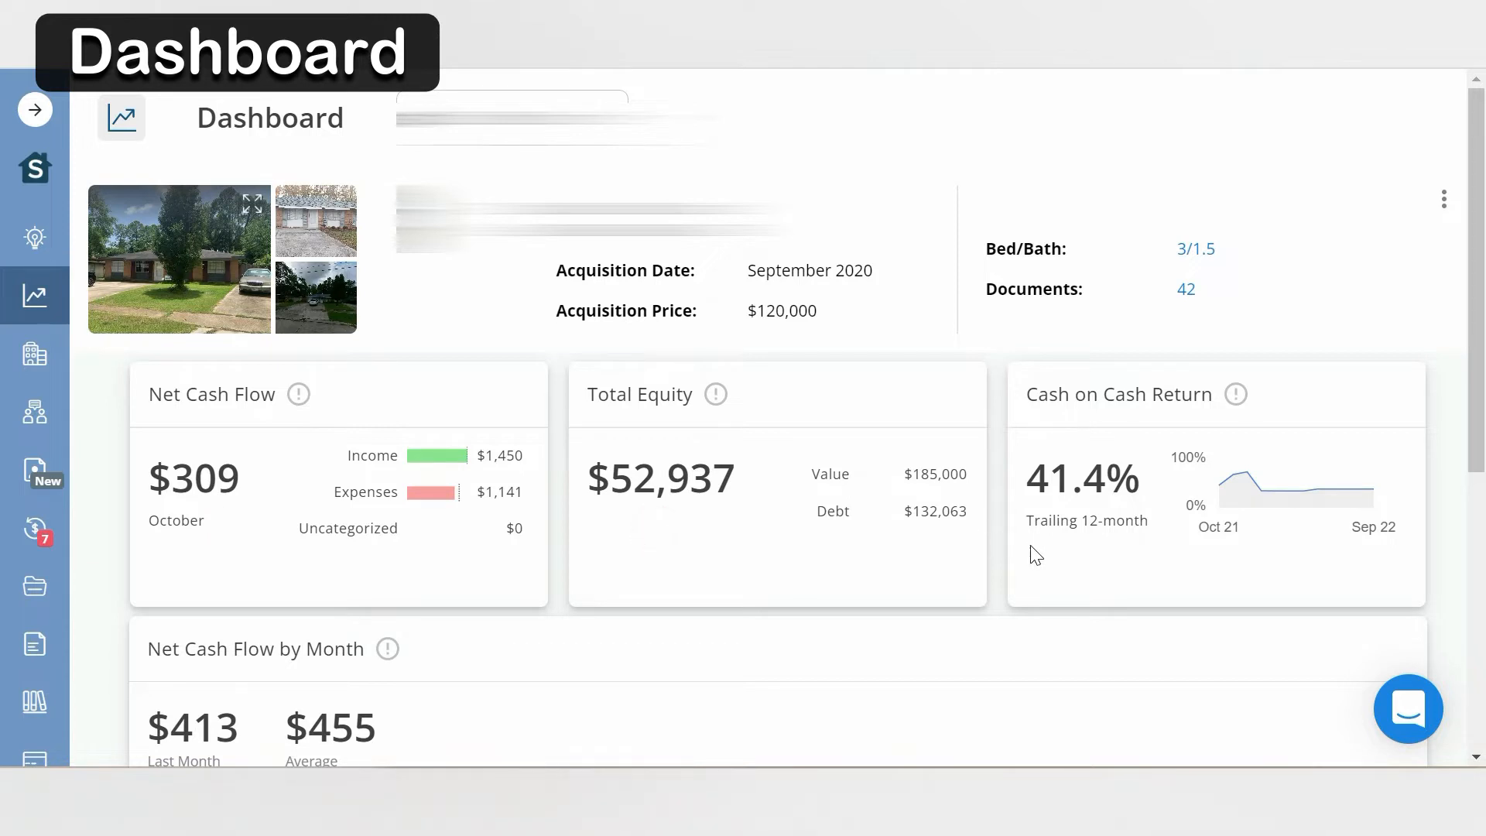
mouse_move(1067, 559)
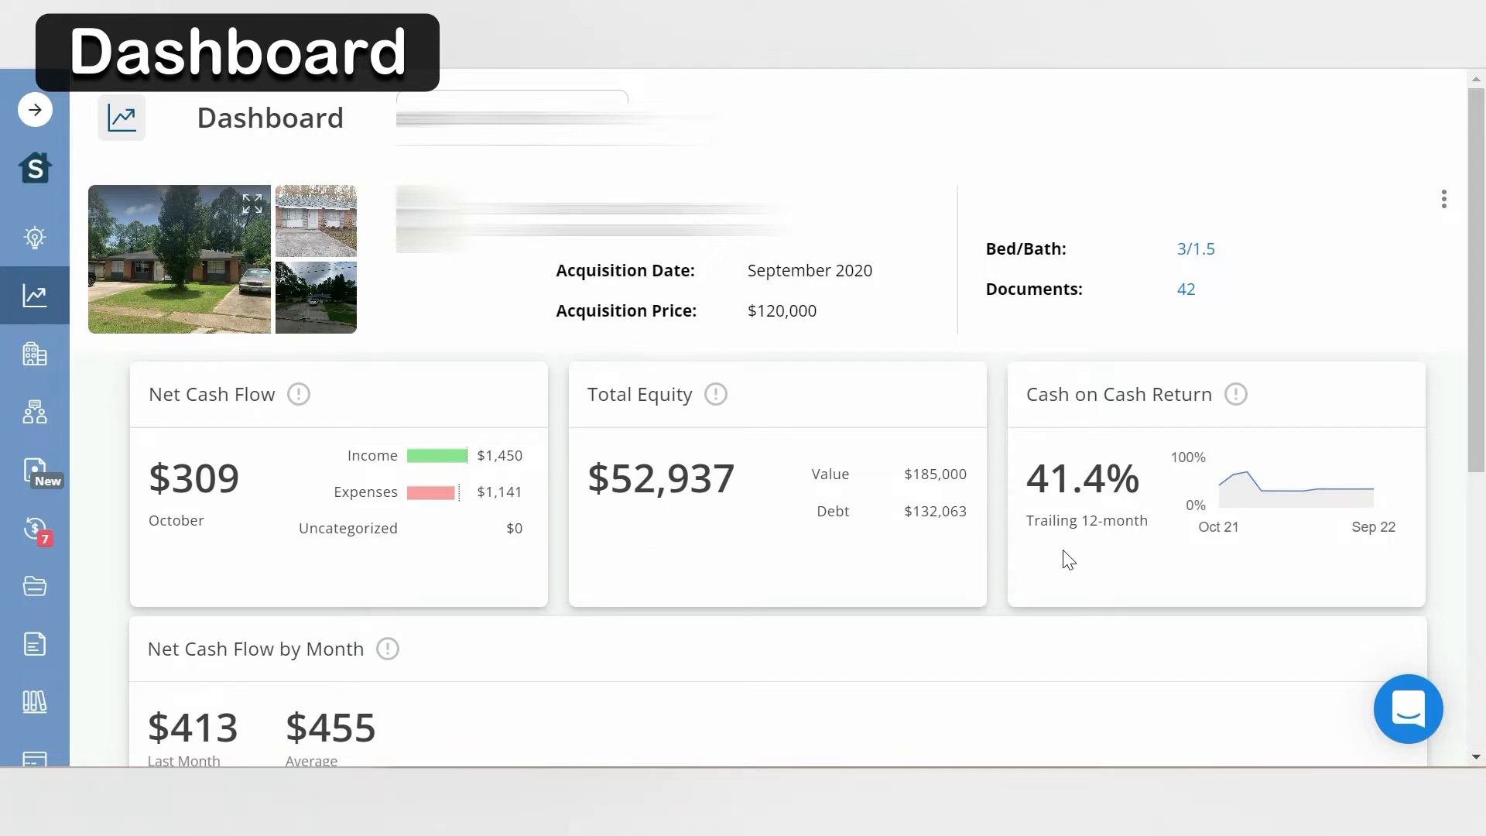
- Open October 2022's four transactions ($308.52 total) from the Net Cash Flow by Month chart
scroll("down", 3)
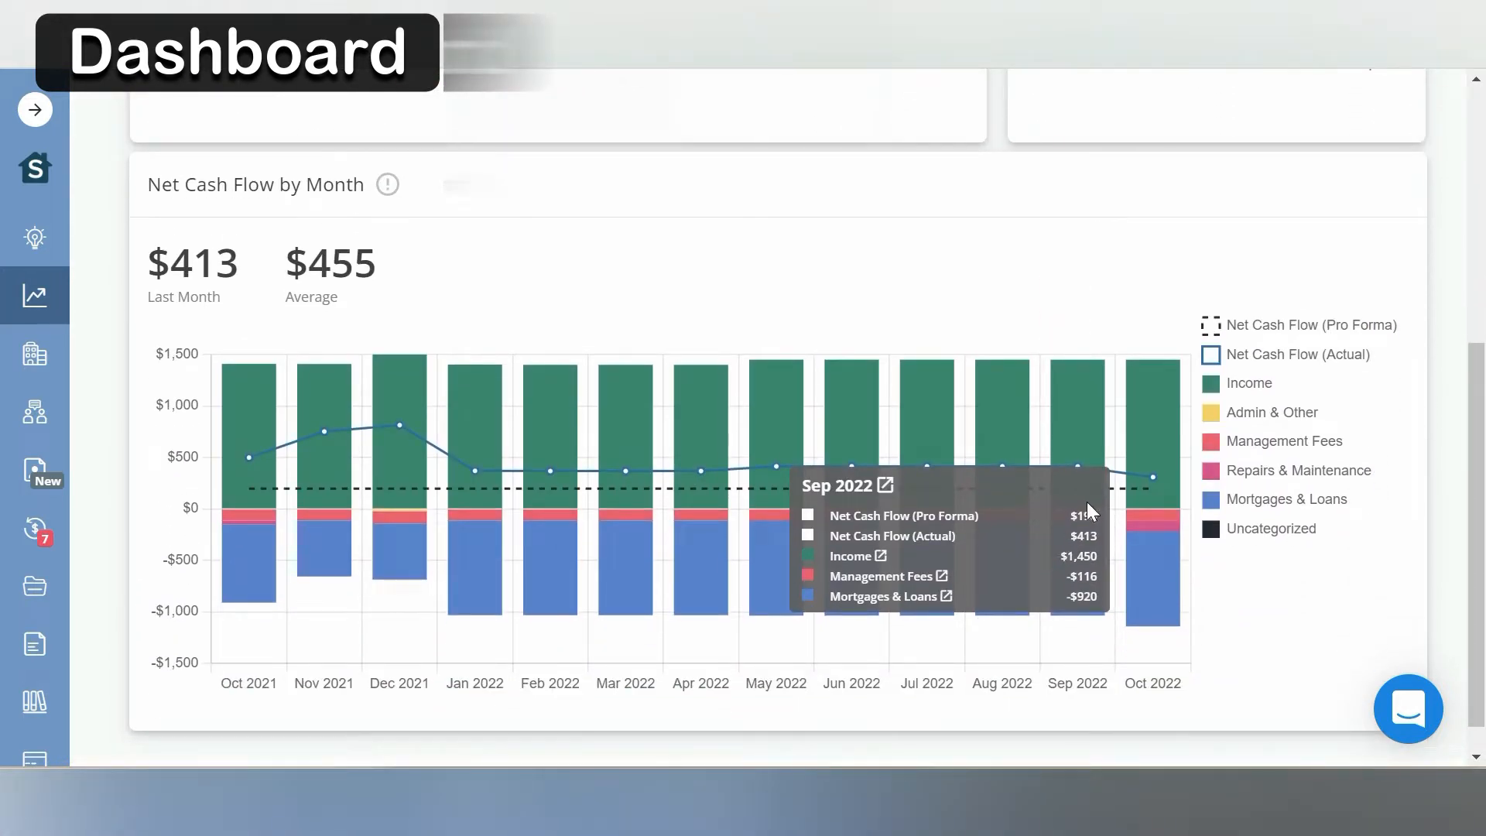
mouse_move(1129, 493)
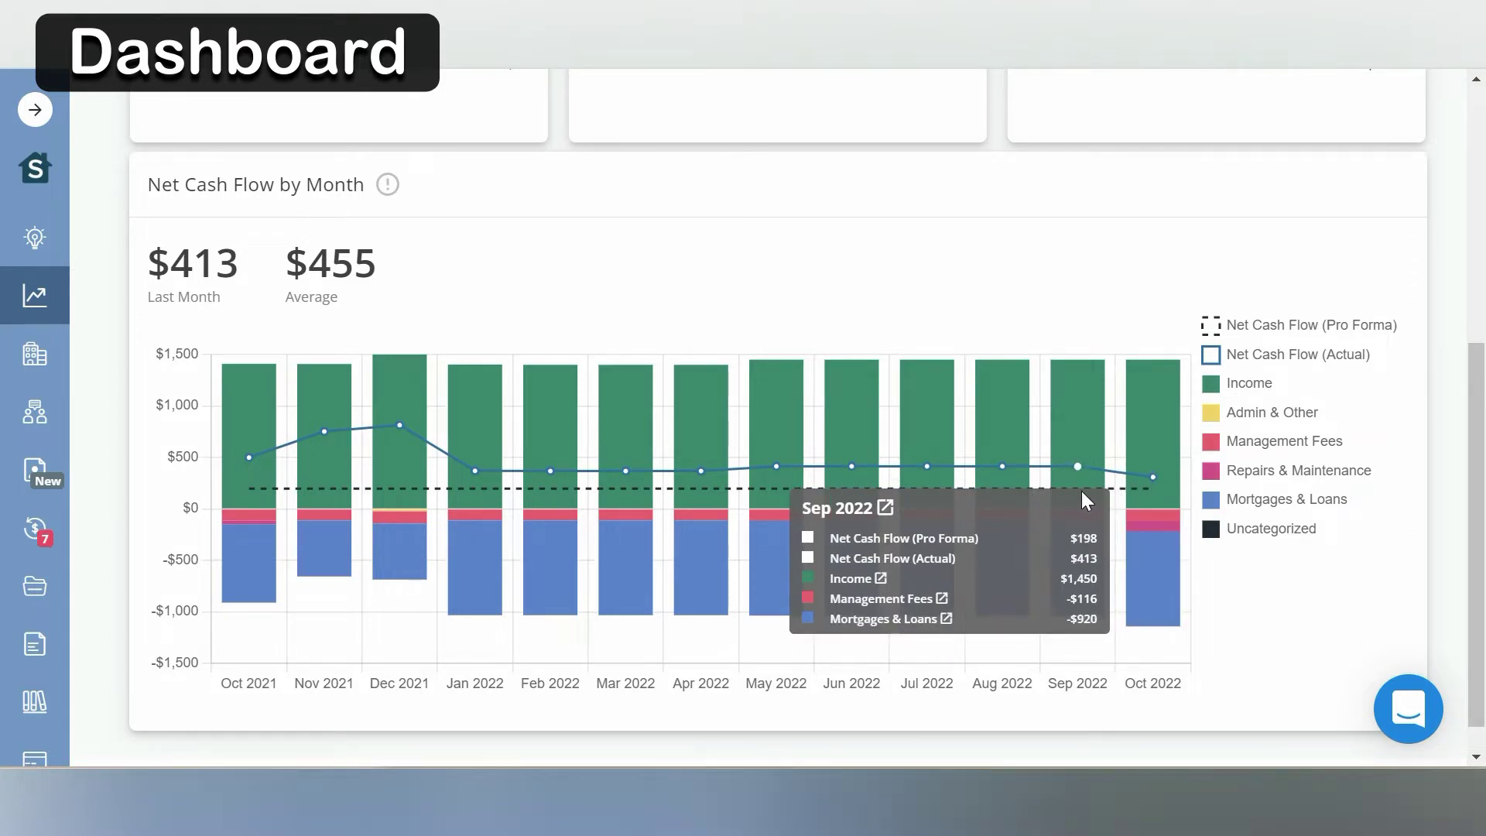
mouse_move(1135, 444)
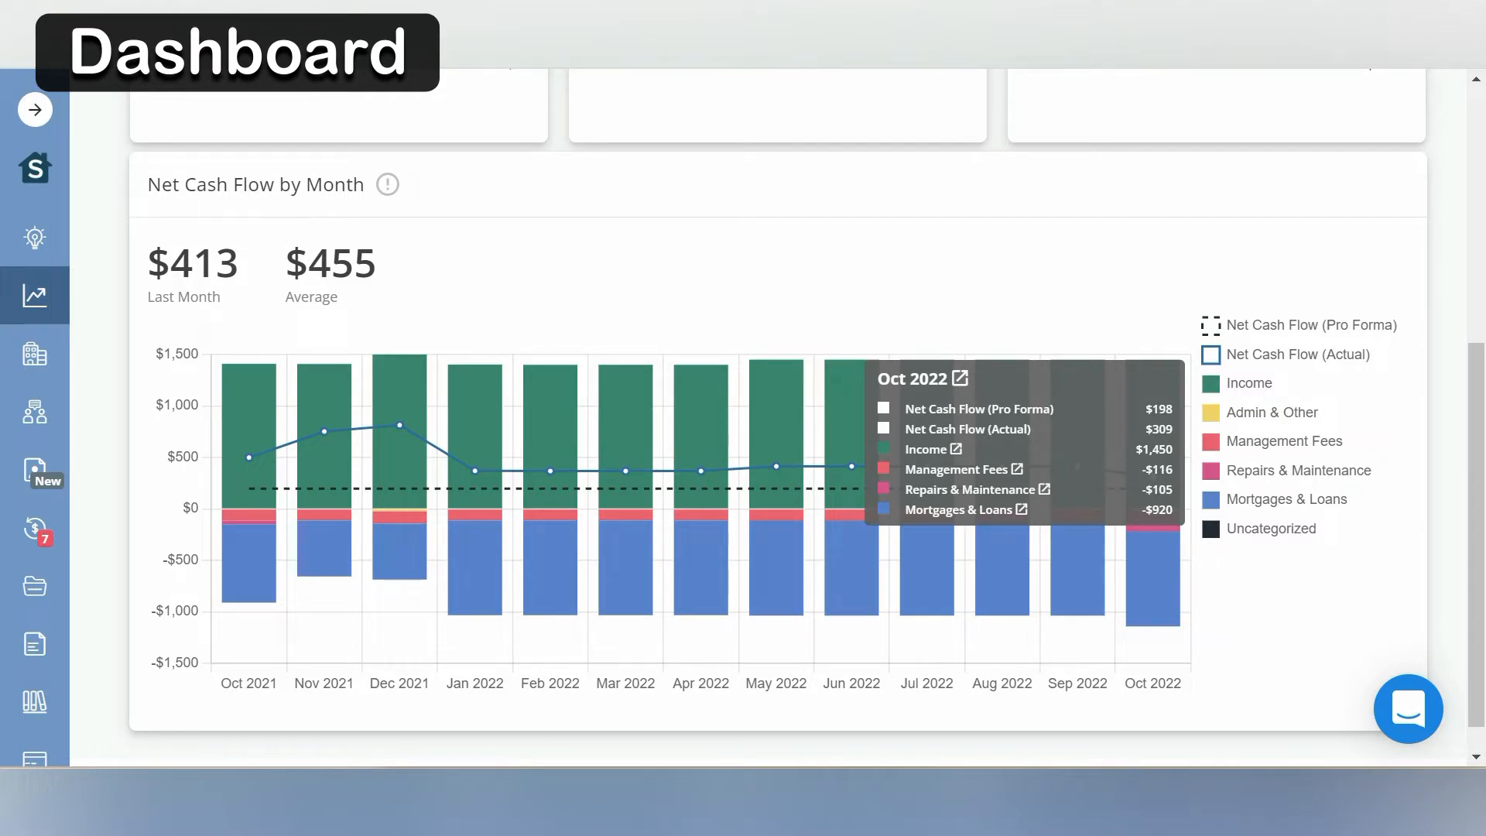
mouse_move(946, 391)
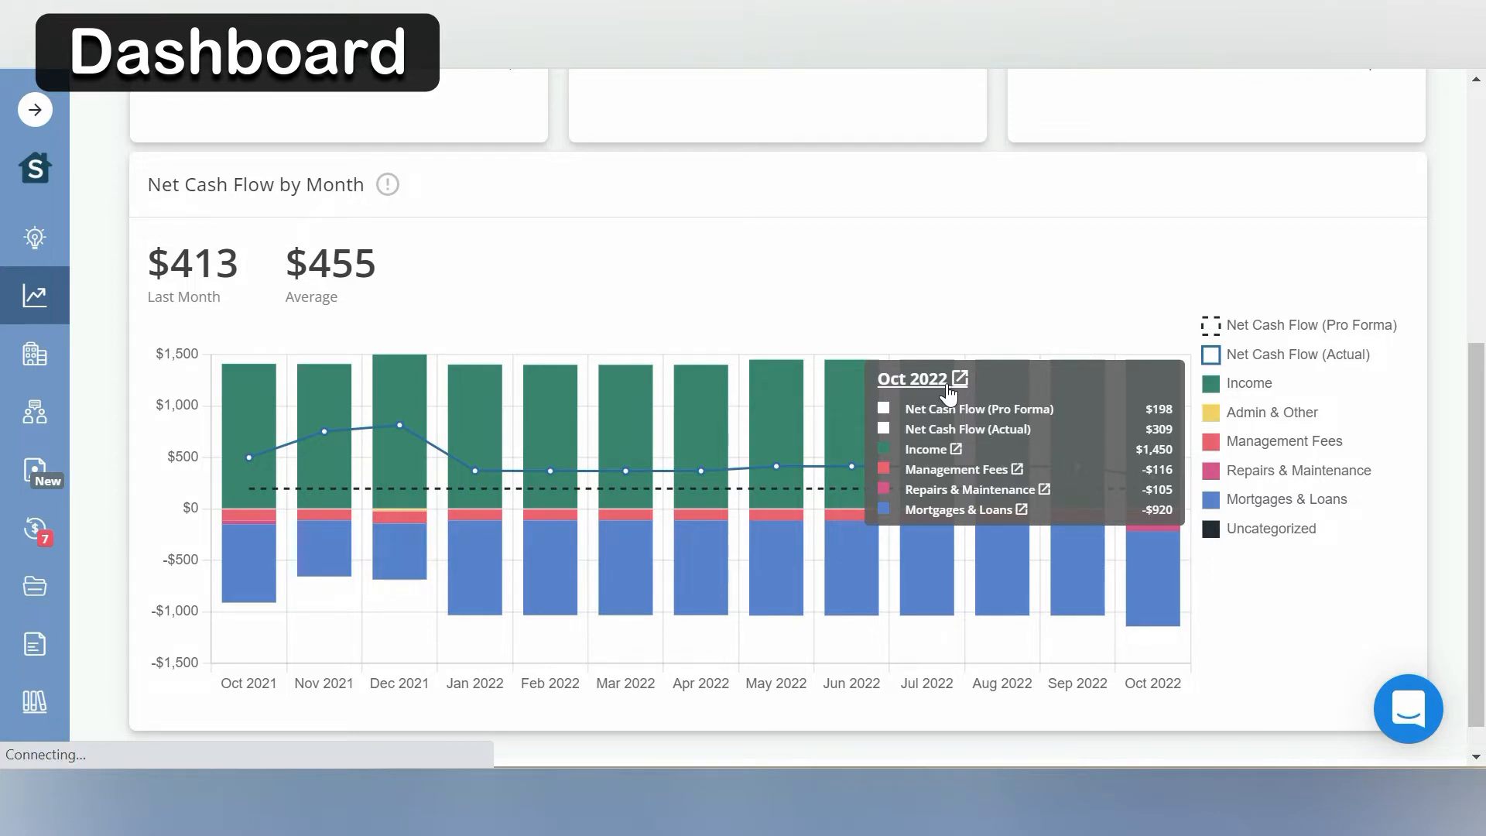
left_click(958, 378)
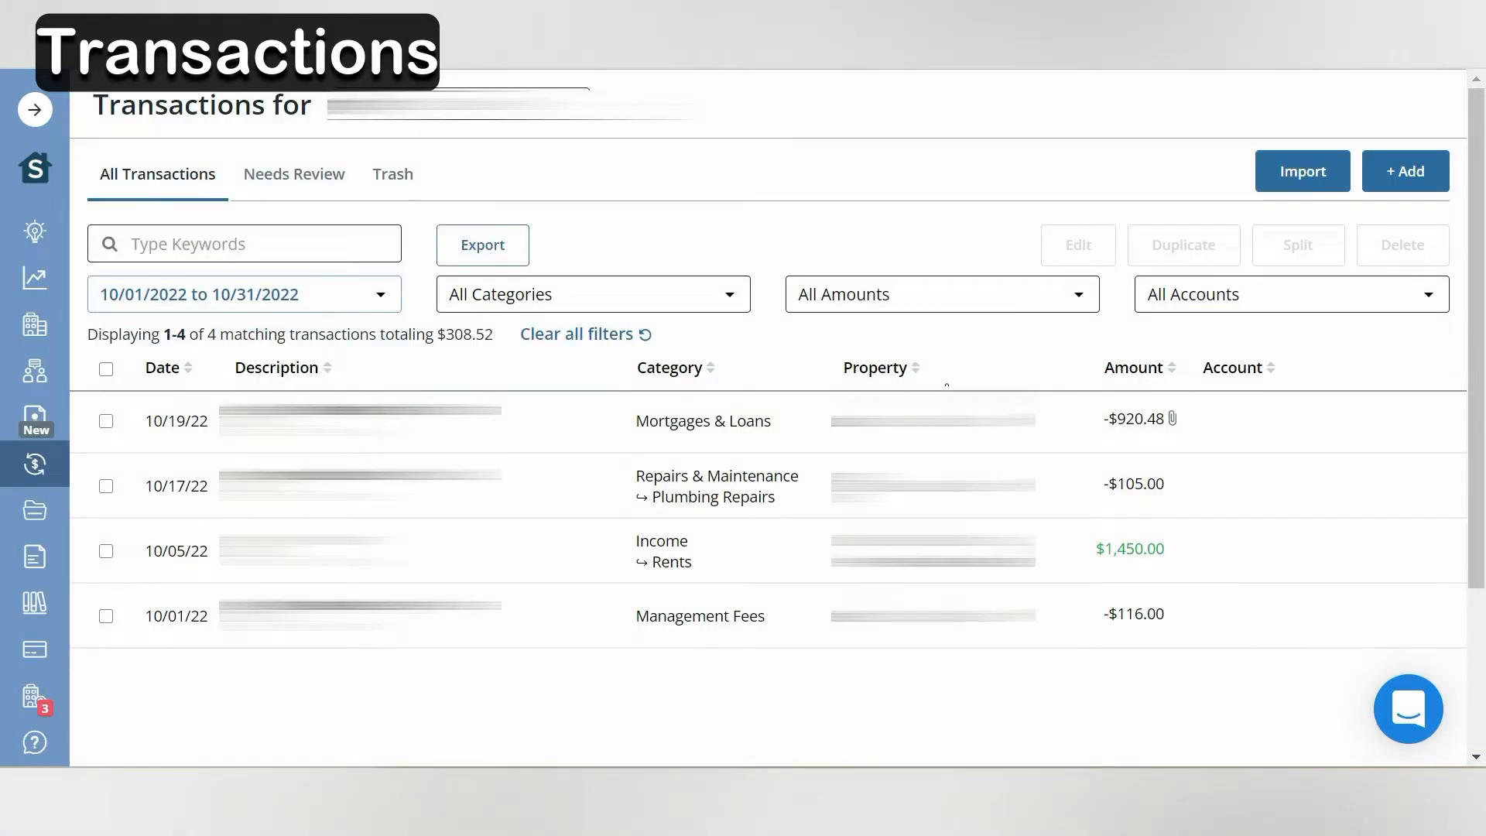